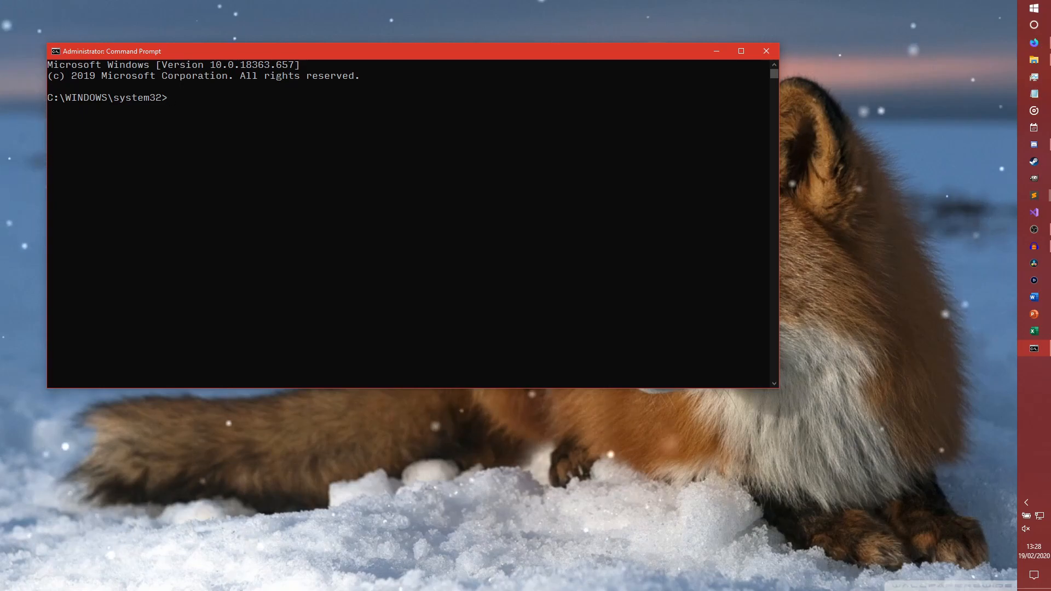
Step: Type a python3.8 -m pip install command, then erase it completely
text(python3.8)
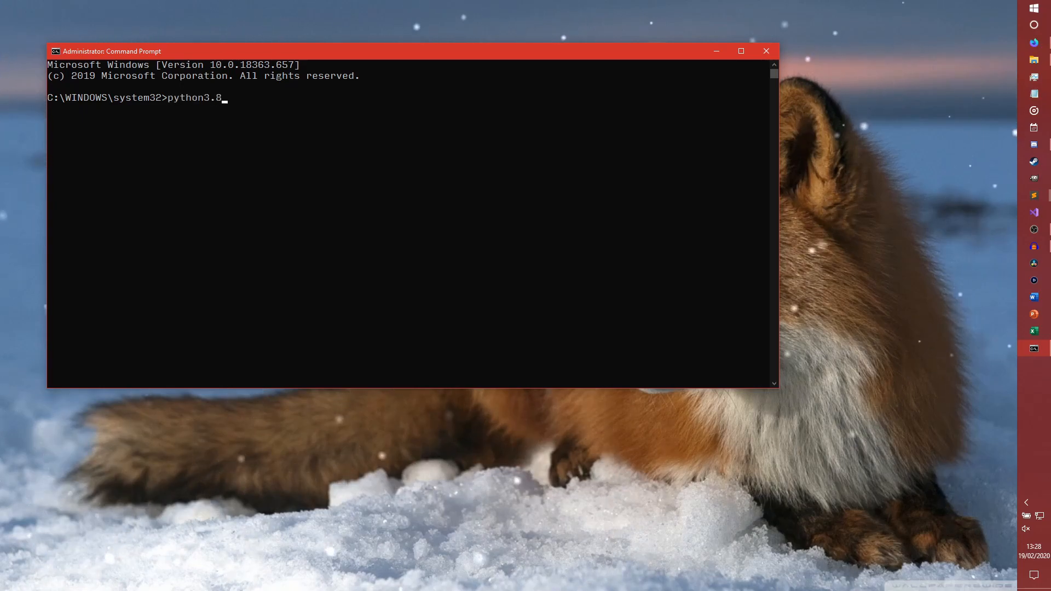
text(-m pip)
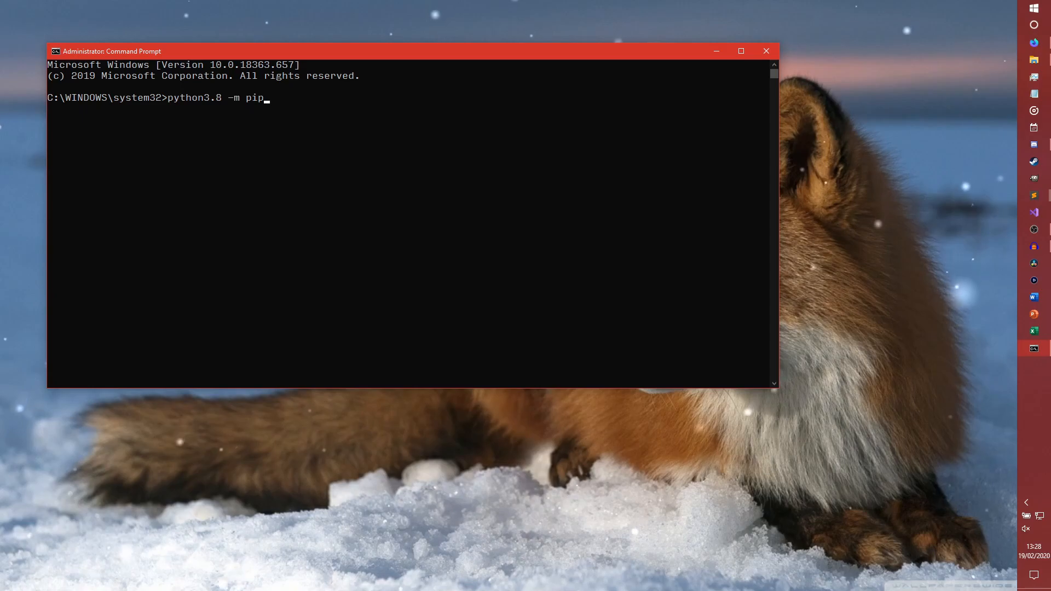
text(inst)
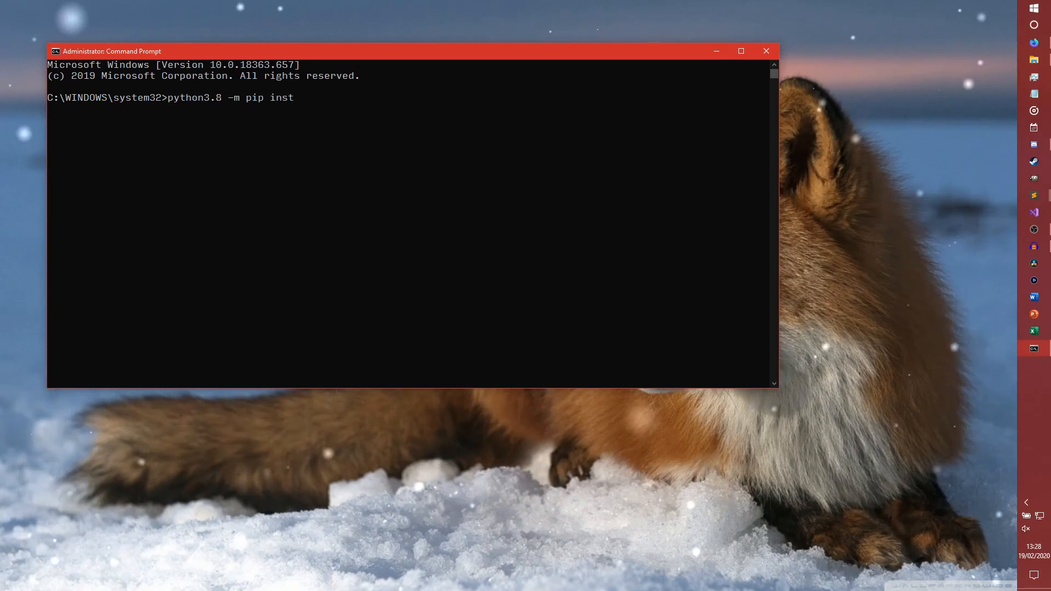
key(Backspace)
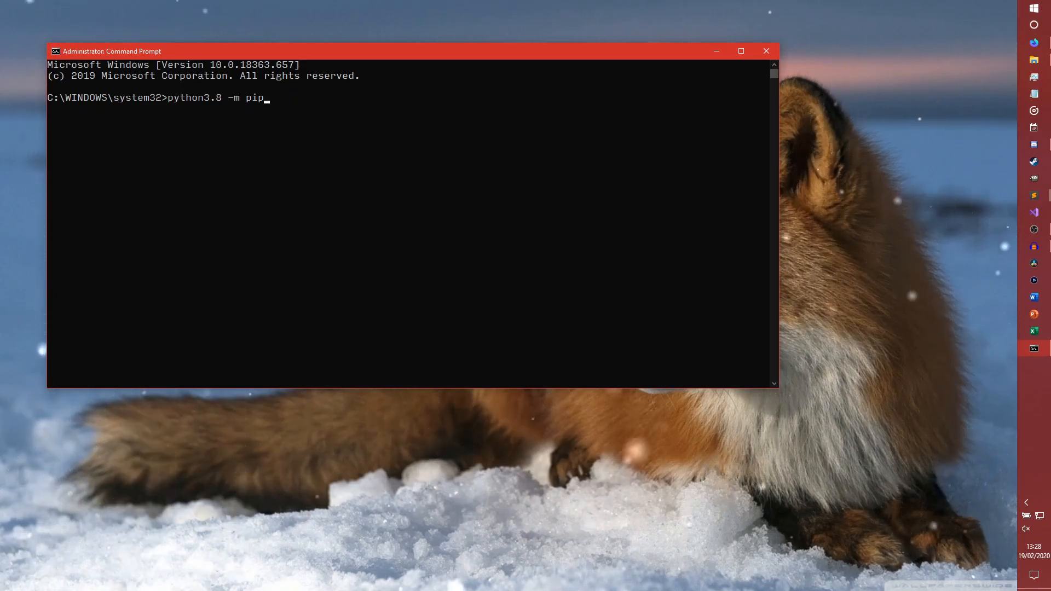
key(Backspace)
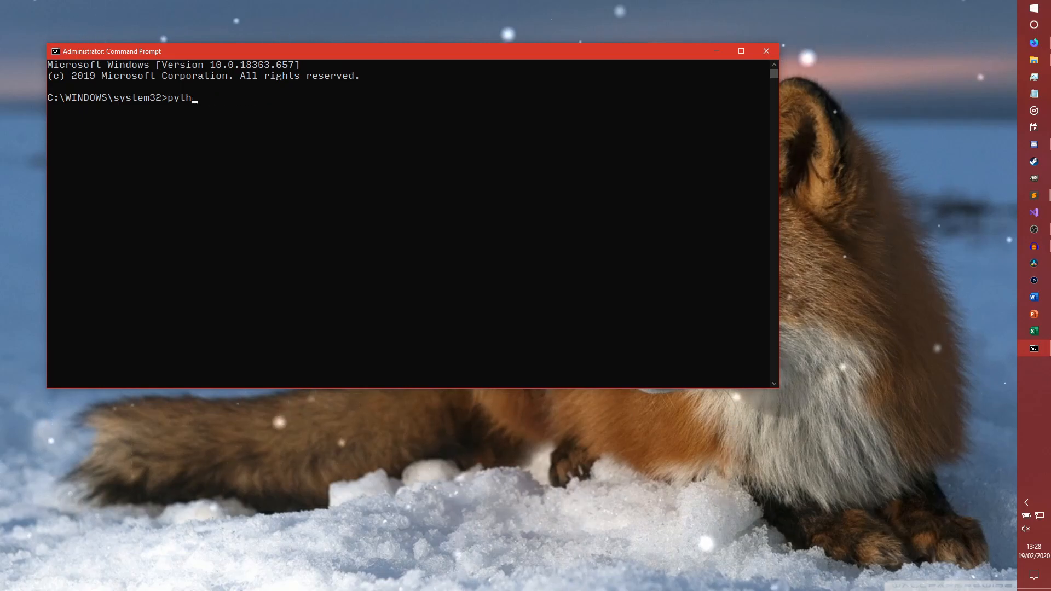
key(Backspace)
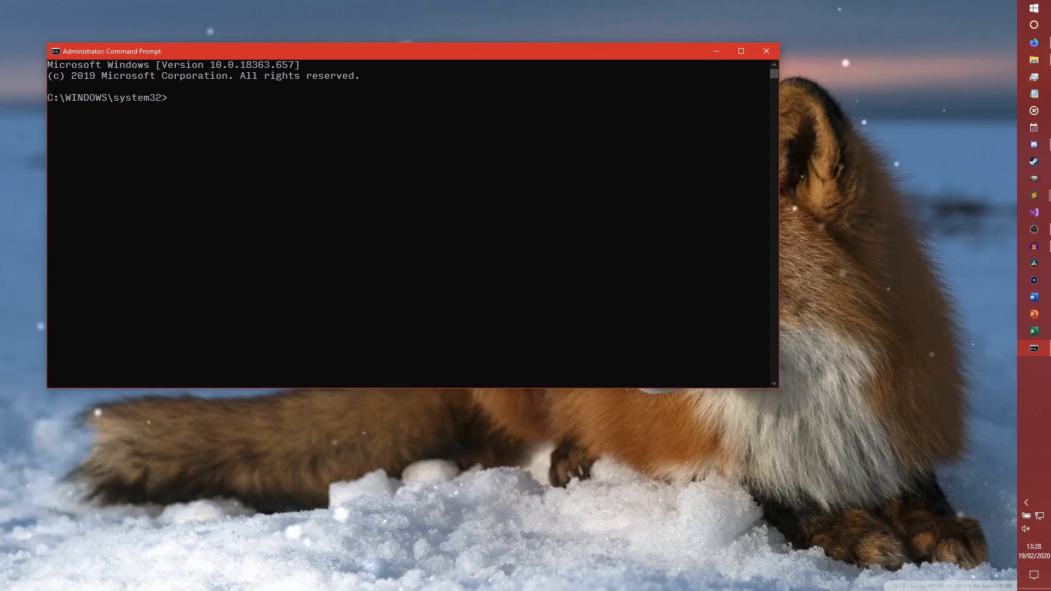
Step: Try py -m pip install instead, then settle on a bare pip command
text(py)
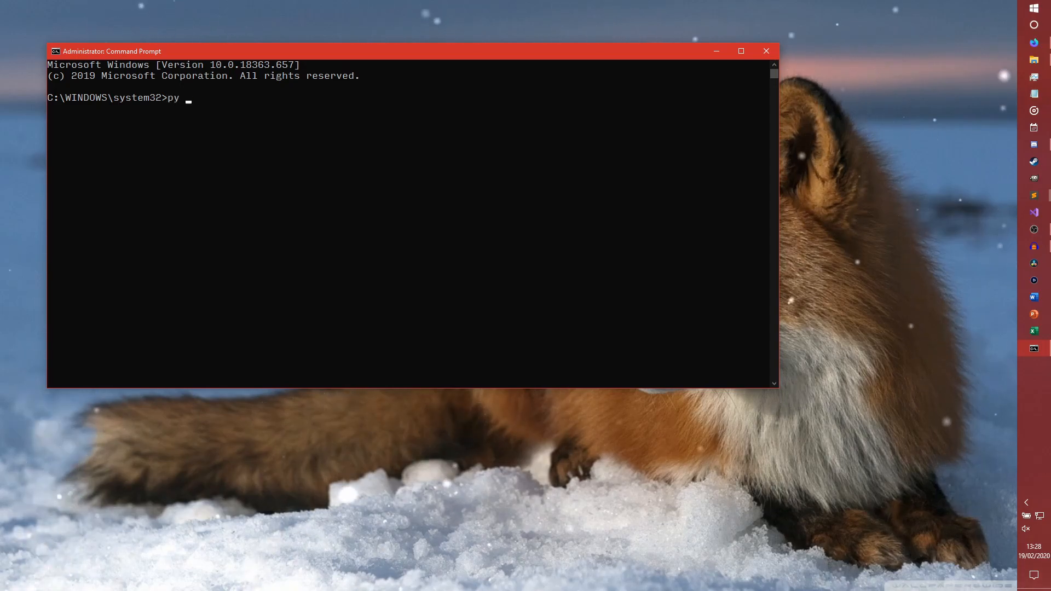
text(-m pip)
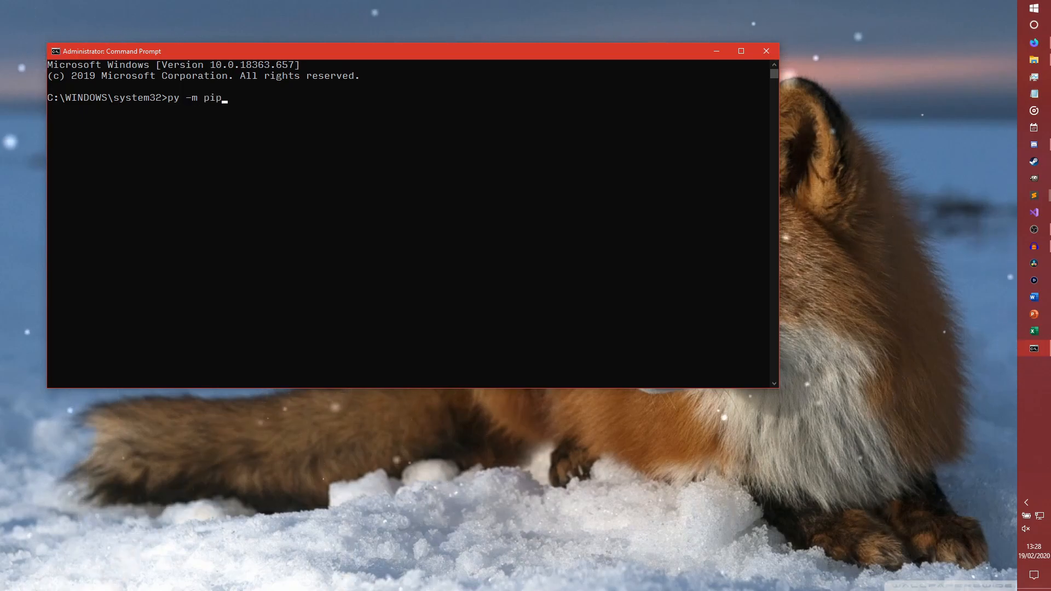
text(in)
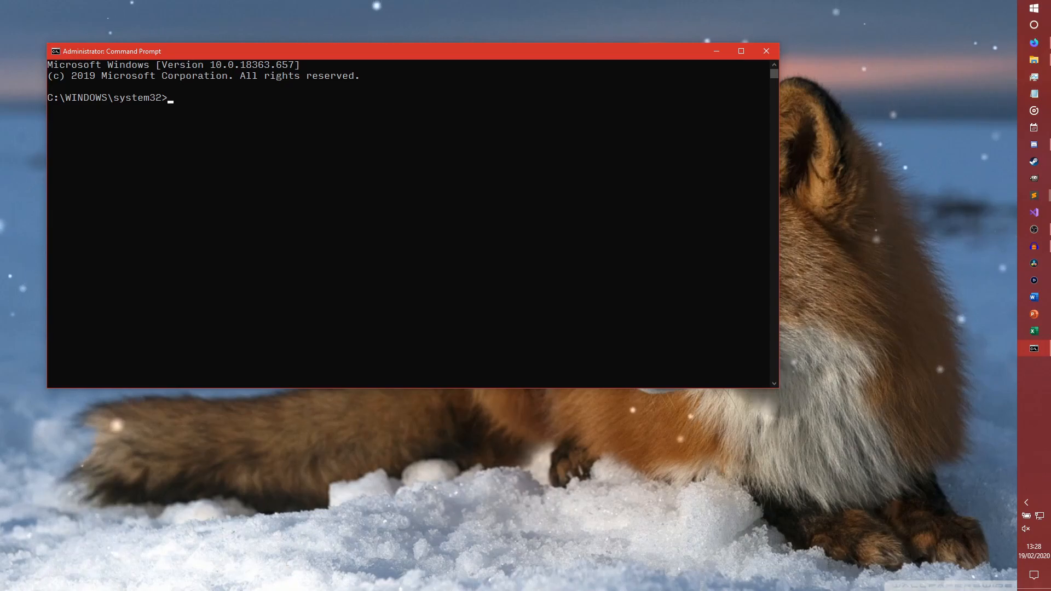
text(pip)
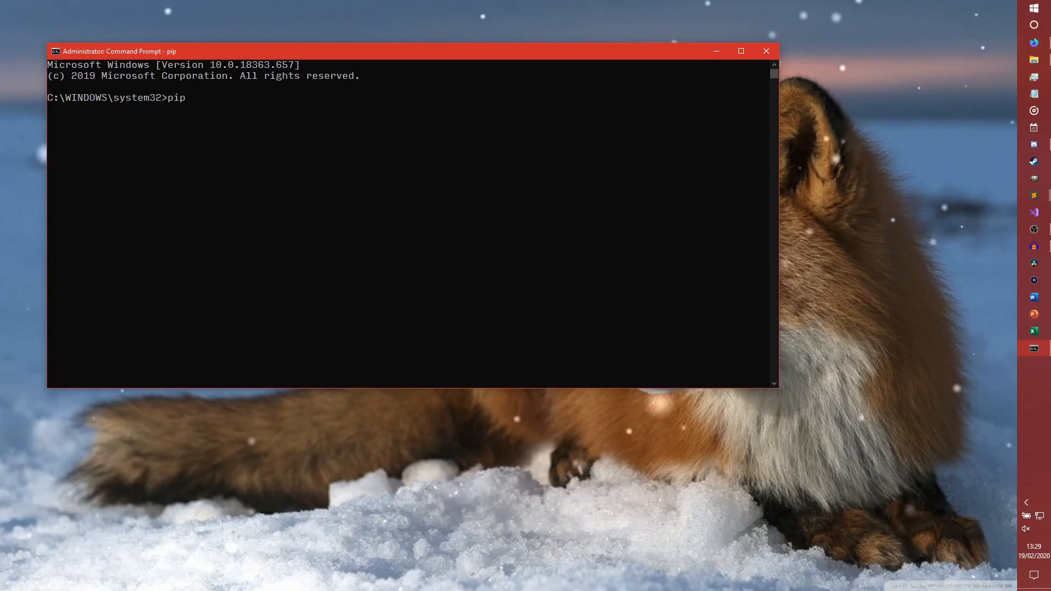
Step: Run pip to list its help, then start pip install --upgrade irc requests
key(Return)
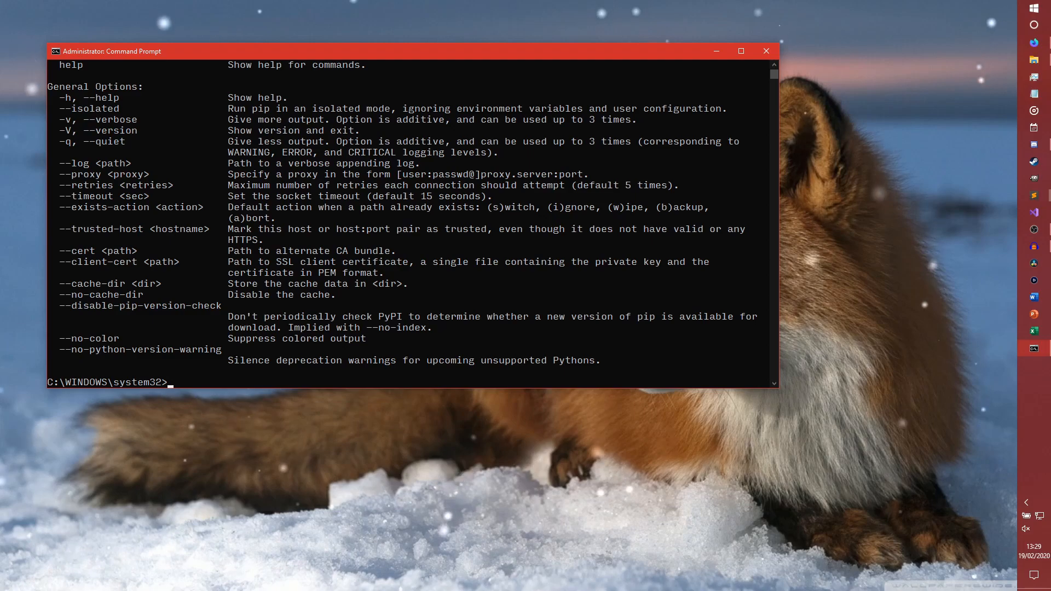
text(pip)
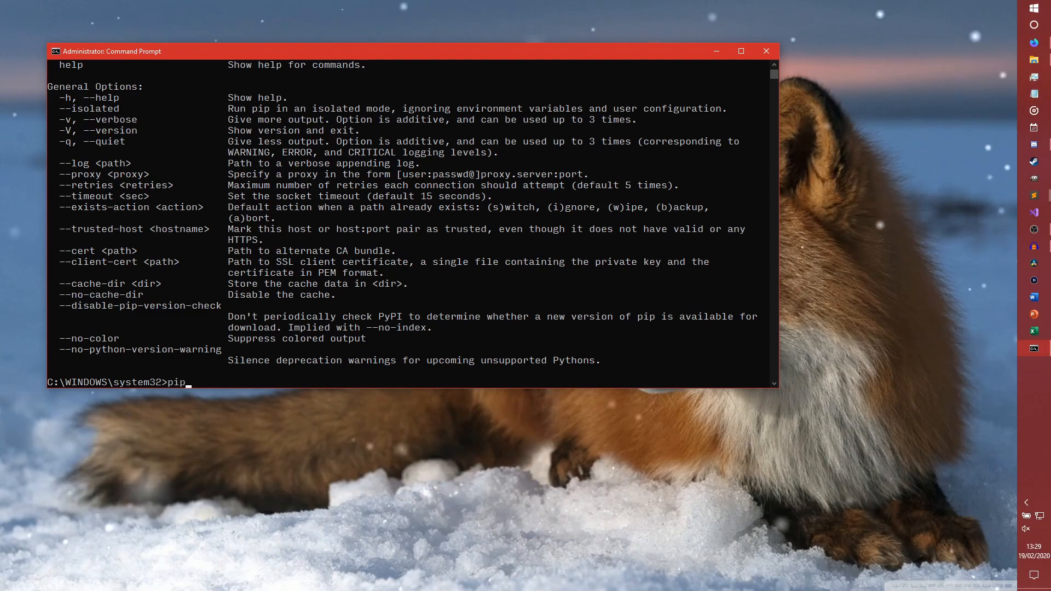
text(install --upgrade)
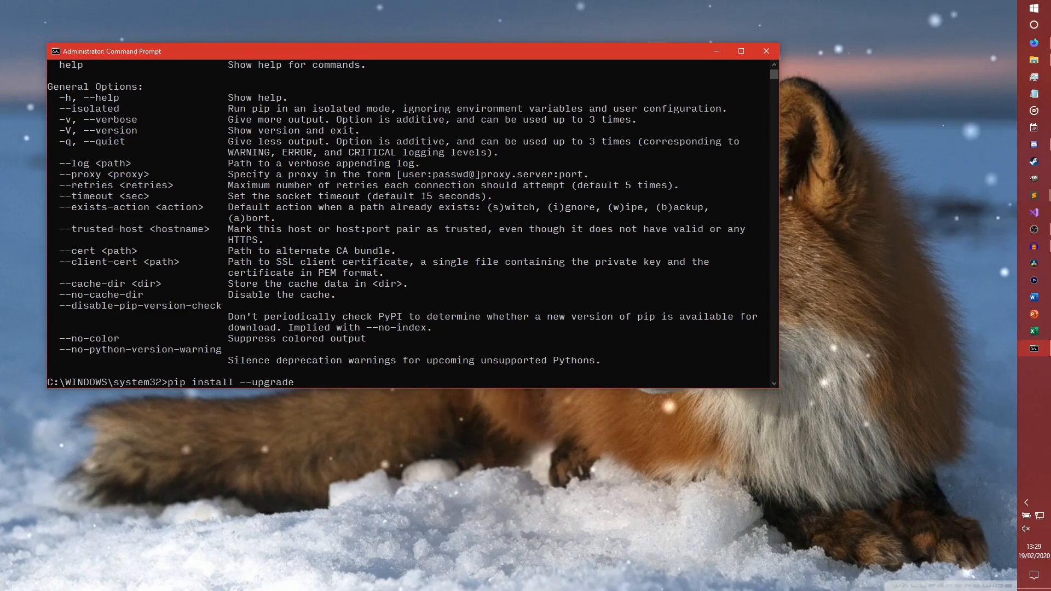
text(irc reque)
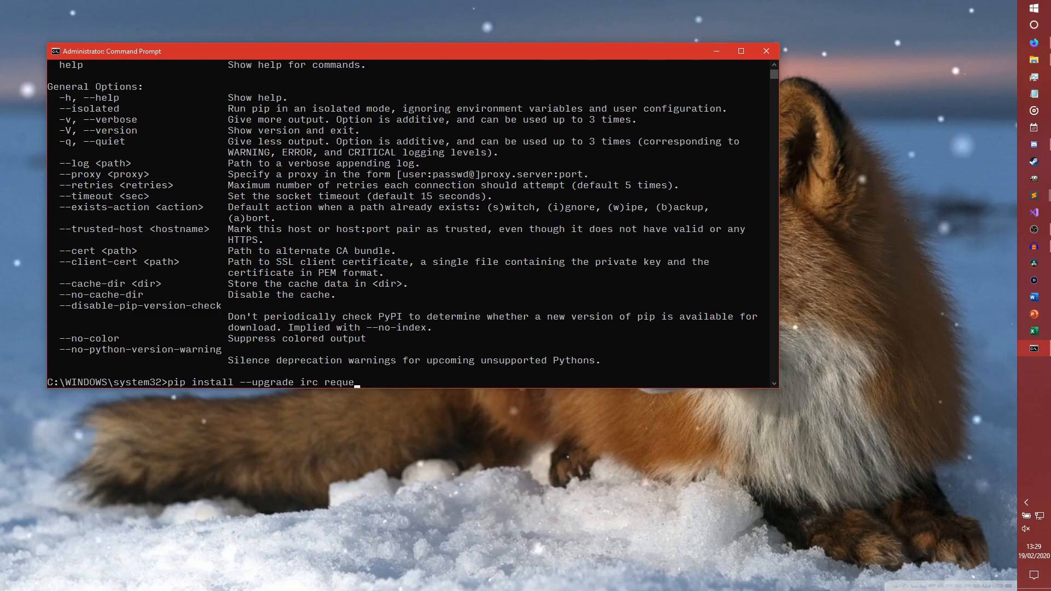
key(Return)
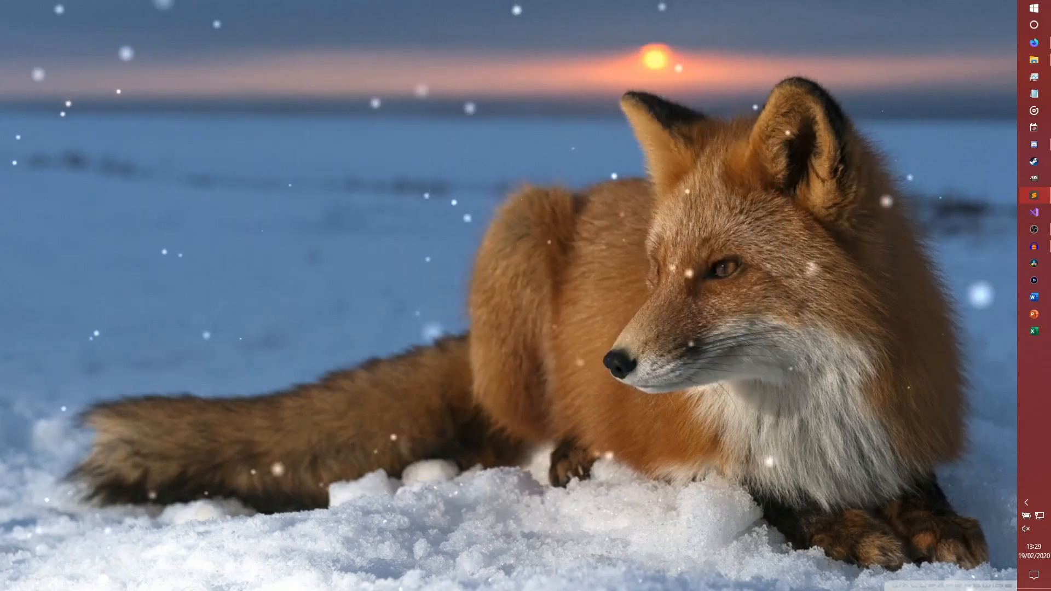
Step: Return to Firefox and open the account's Twitch channel page in a new tab
click(1033, 42)
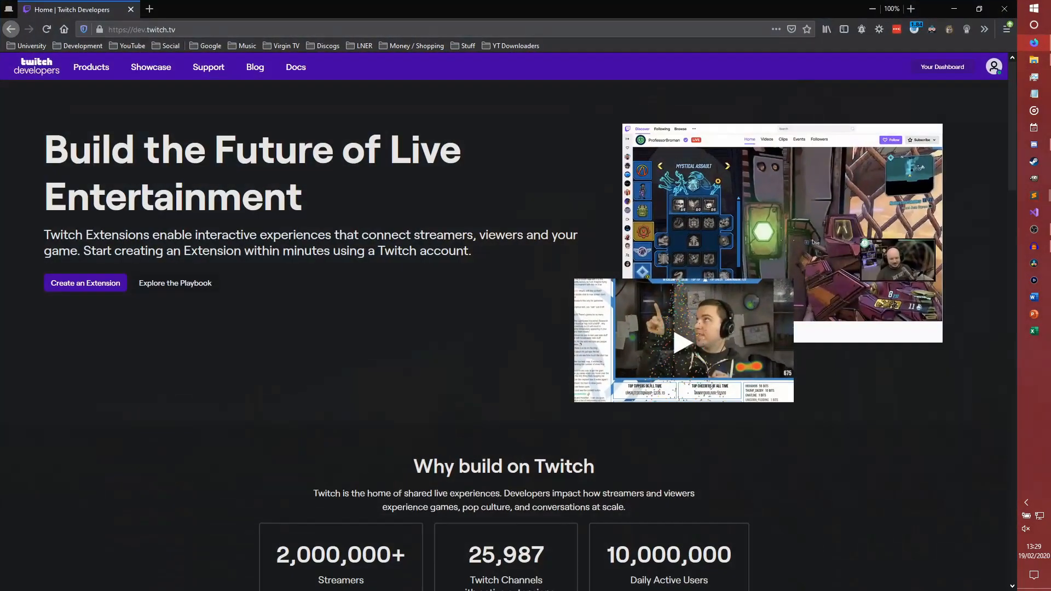
click(149, 8)
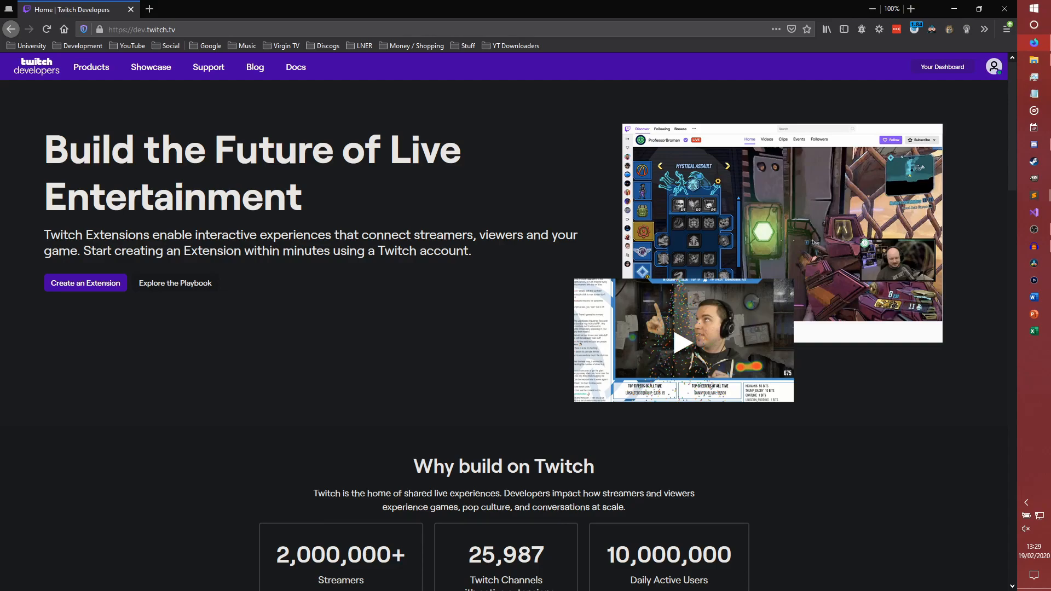
click(131, 46)
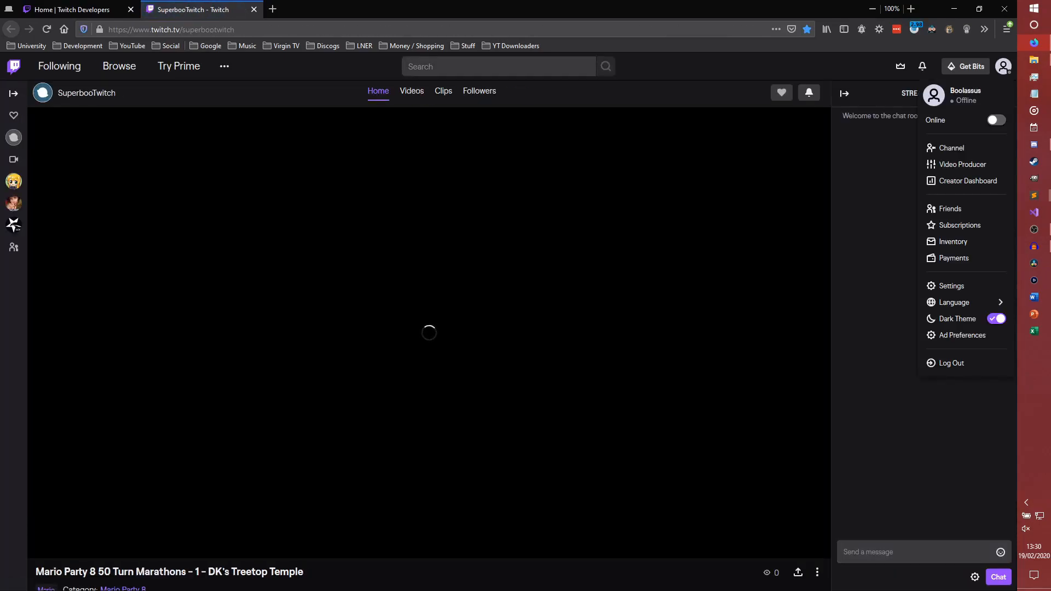
Step: Review Twitch's Security and Privacy settings showing two-factor enabled, then close that tab
click(951, 285)
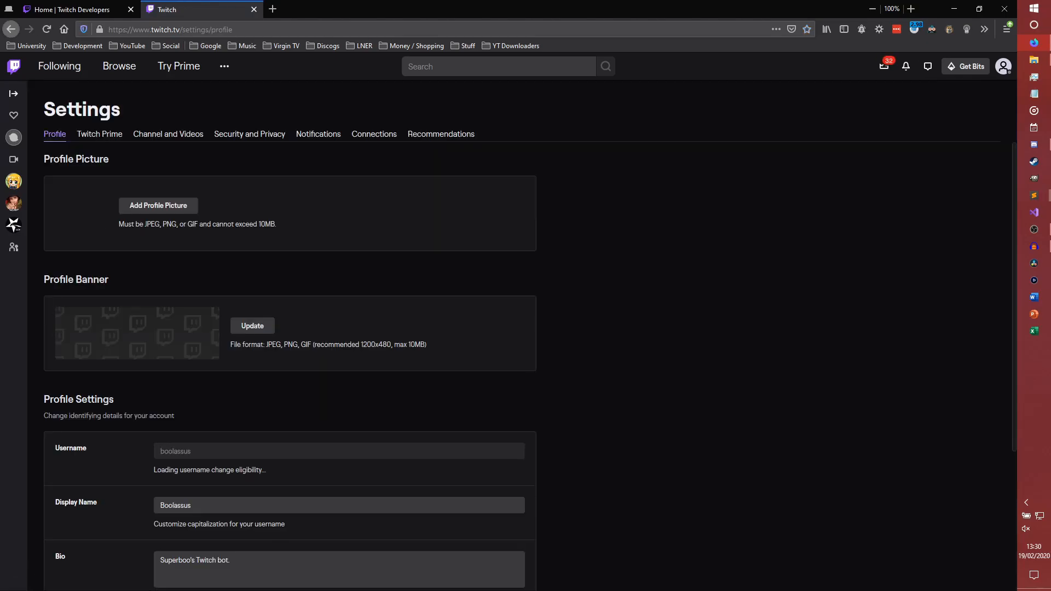
click(248, 135)
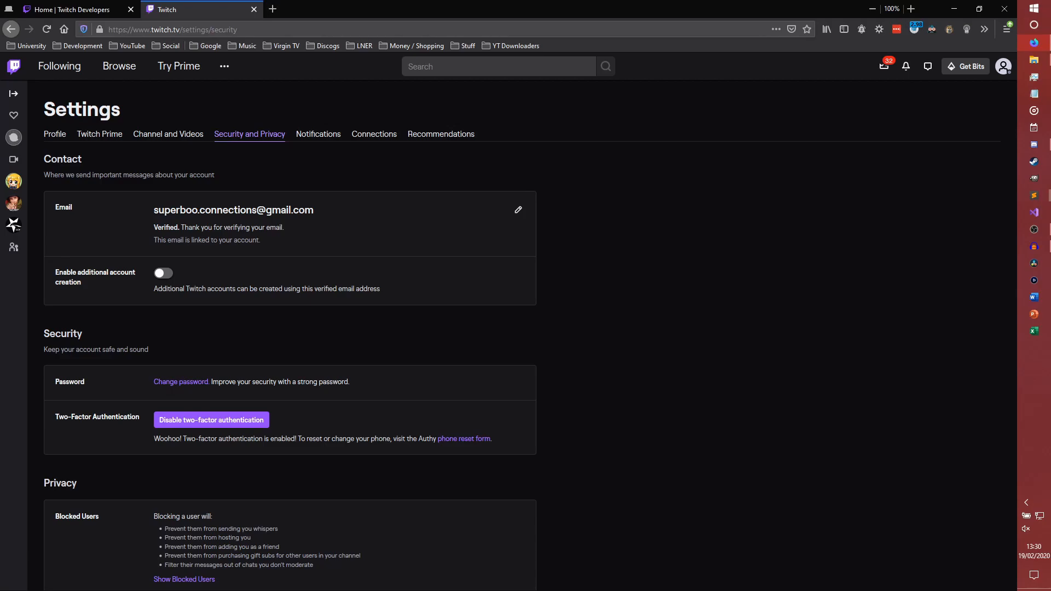
click(1003, 67)
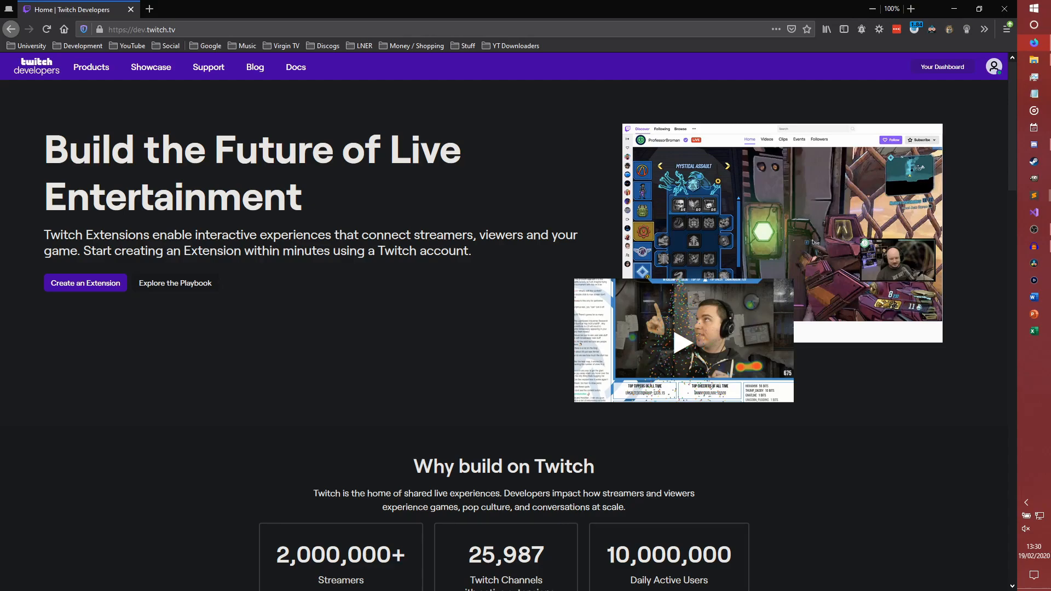
mouse_move(942, 66)
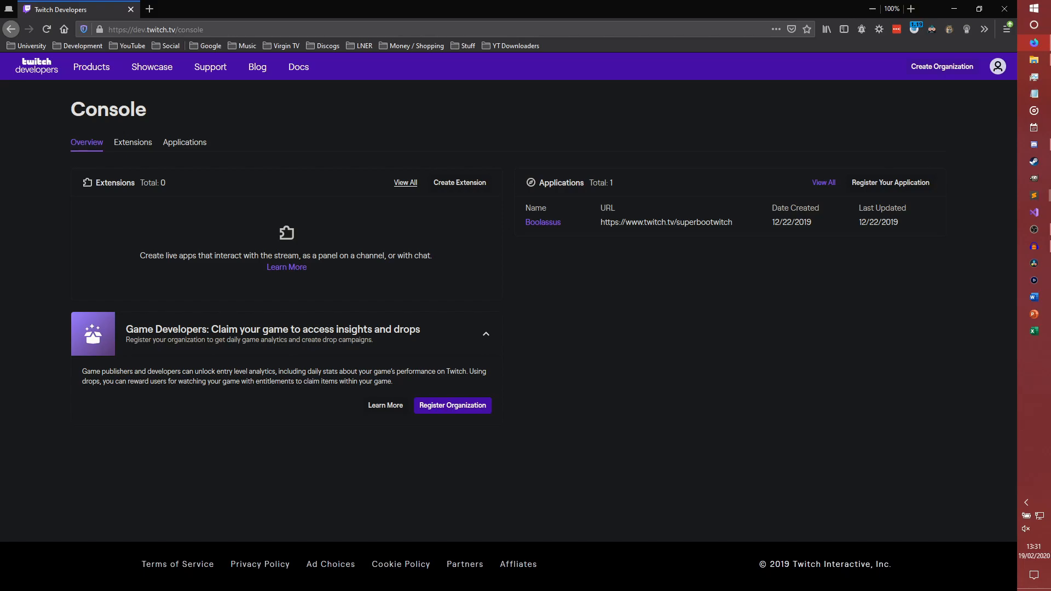
mouse_move(184, 142)
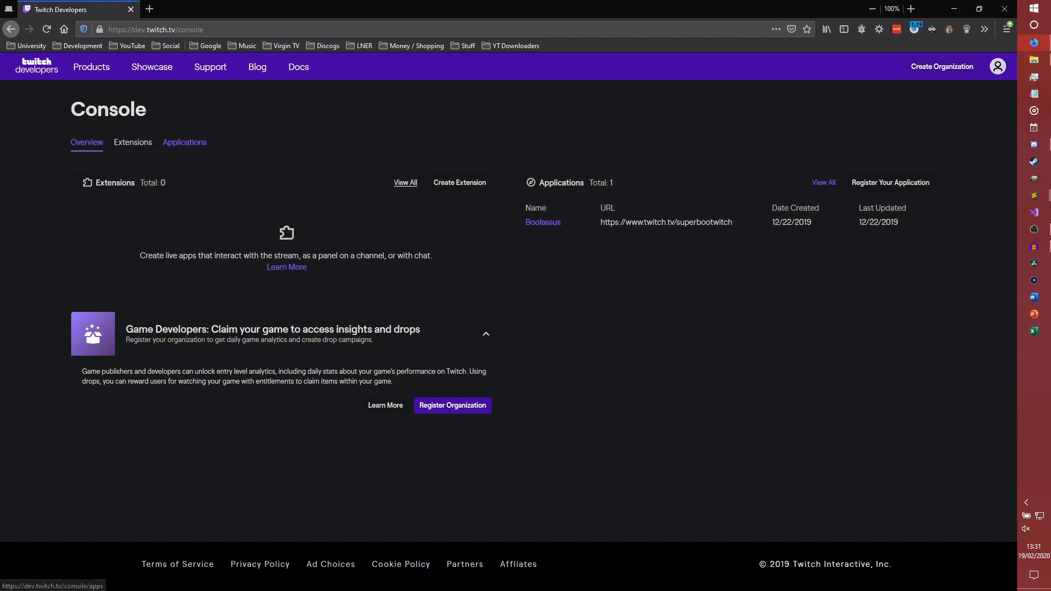
Step: Show the developer console's Applications list containing Boolassus
click(185, 142)
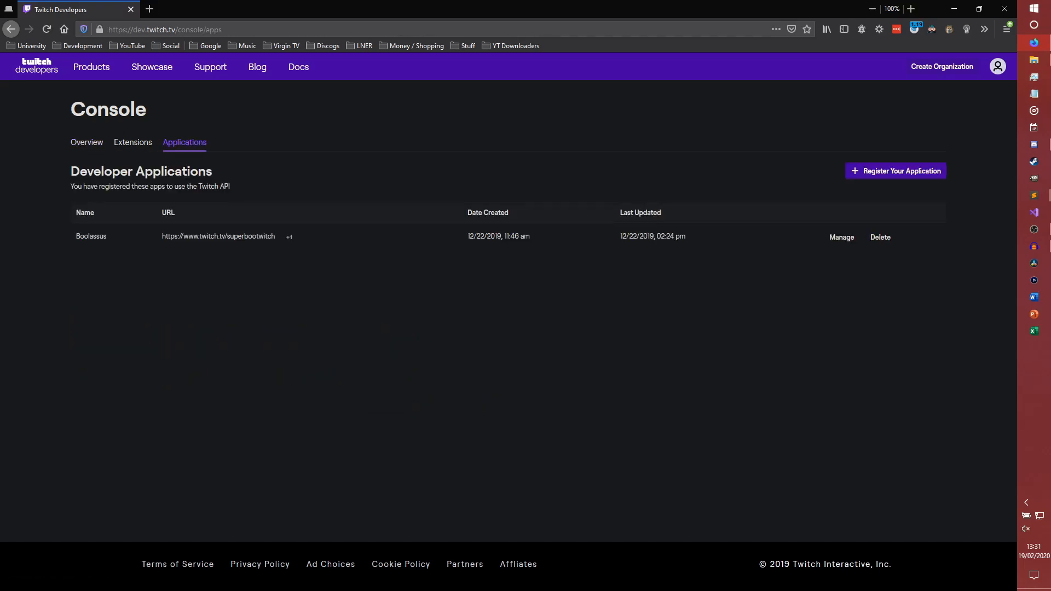
click(894, 171)
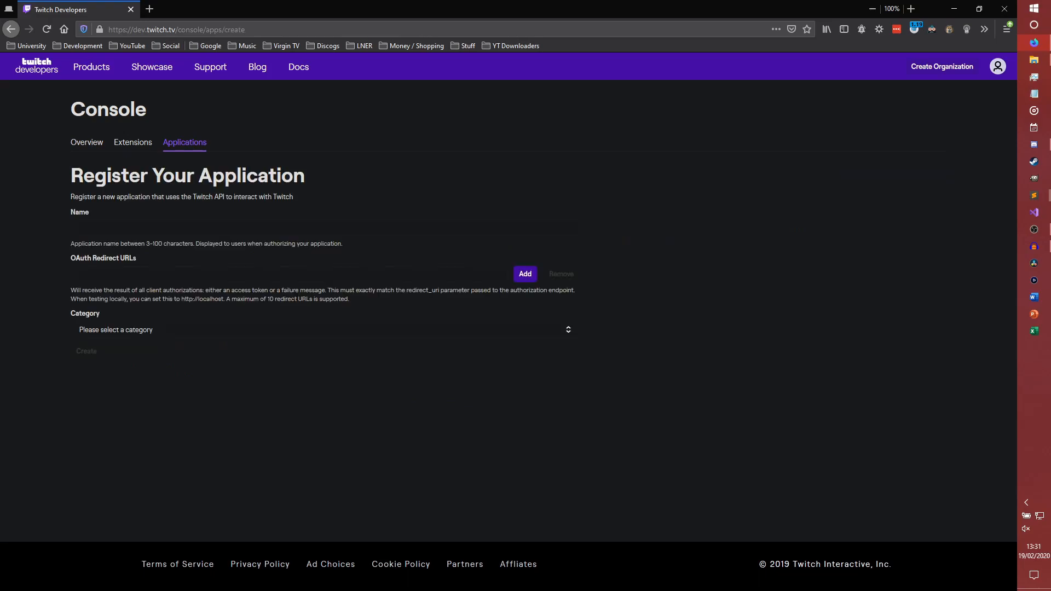
click(324, 227)
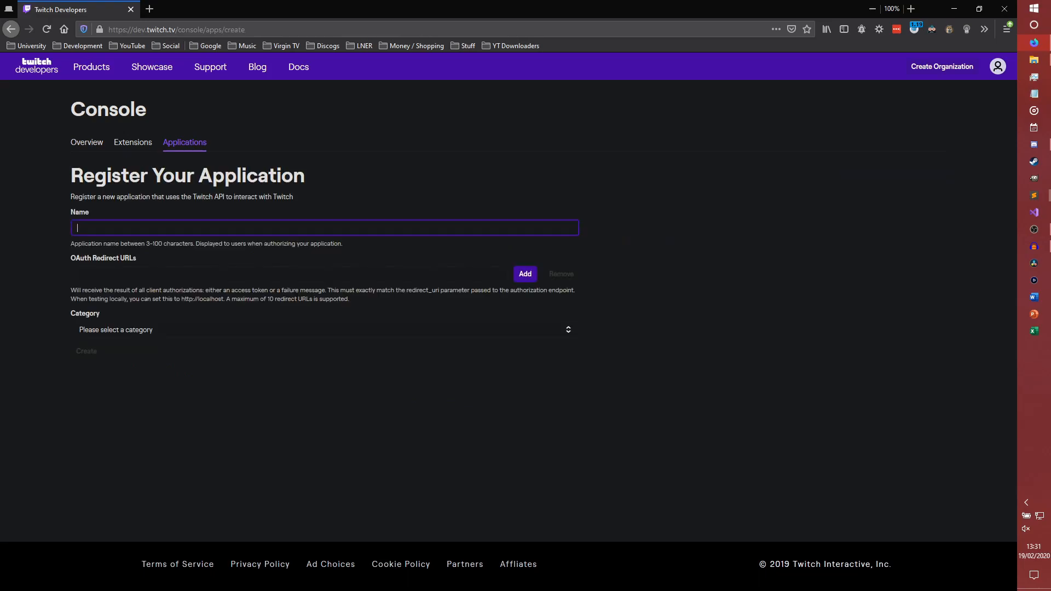
click(289, 274)
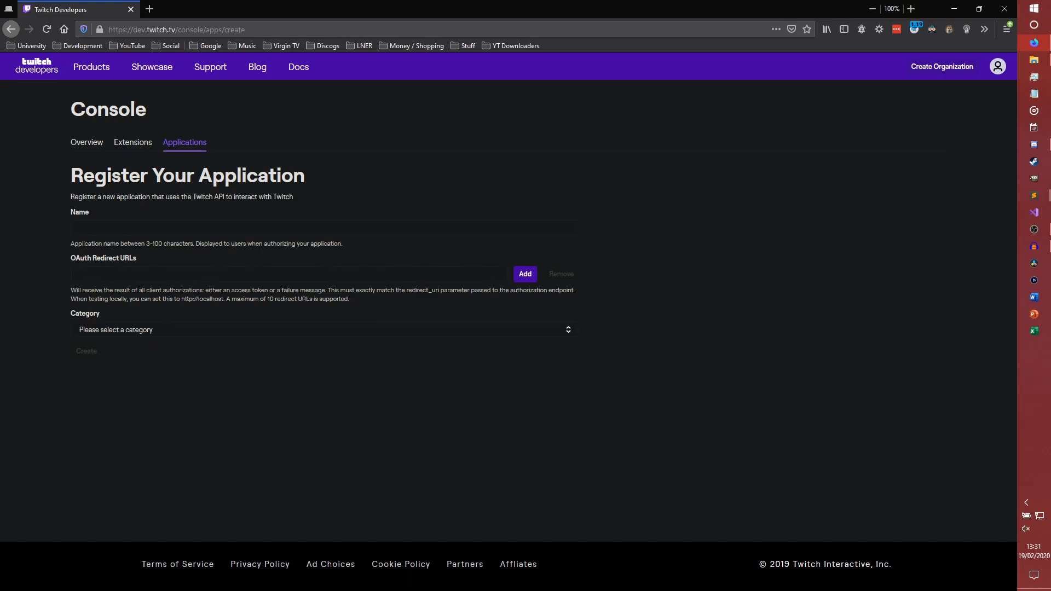
click(324, 329)
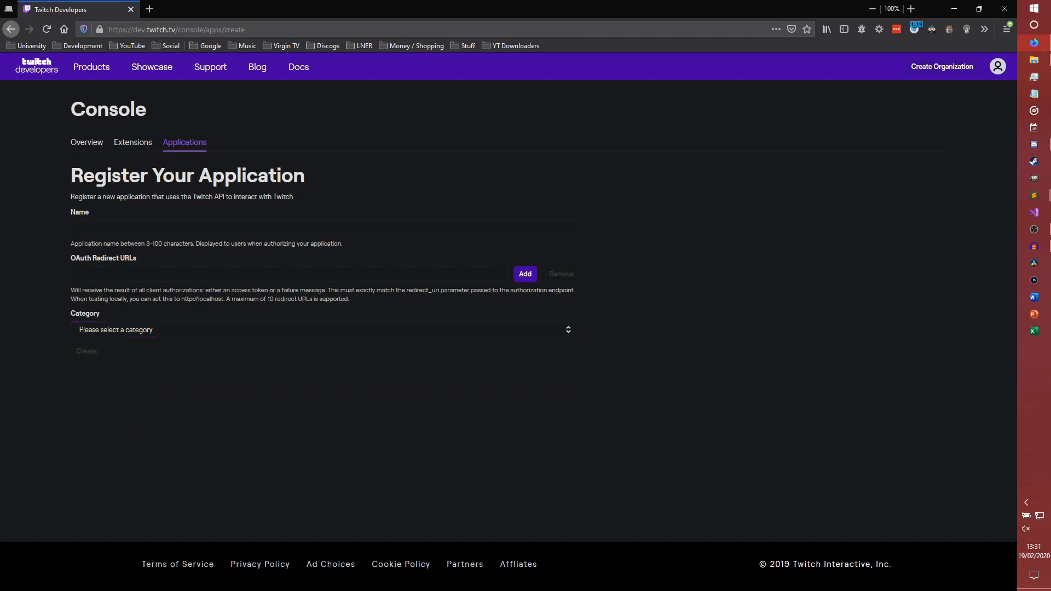
click(11, 30)
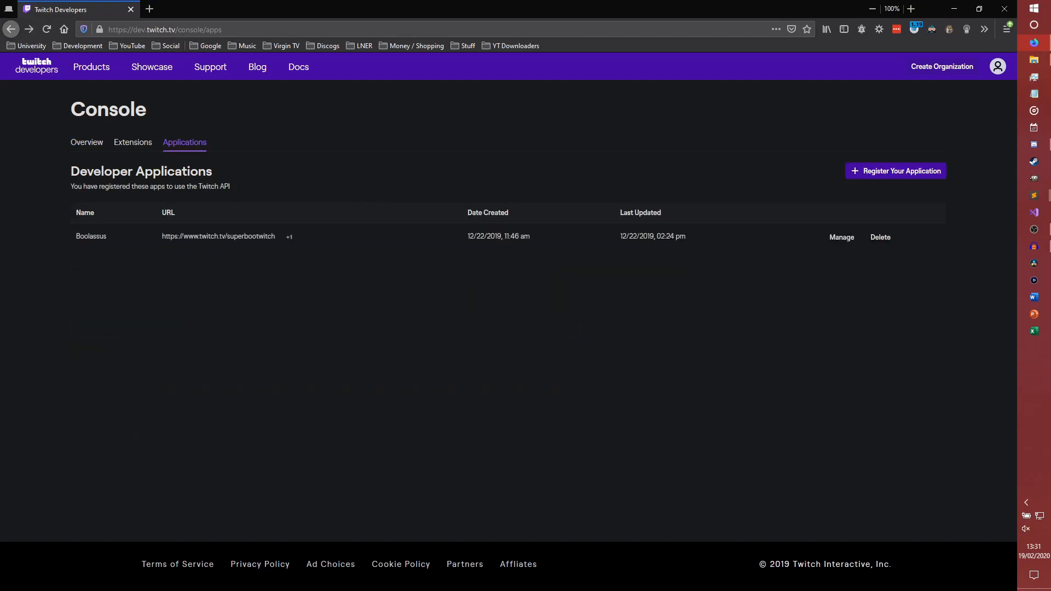
click(840, 237)
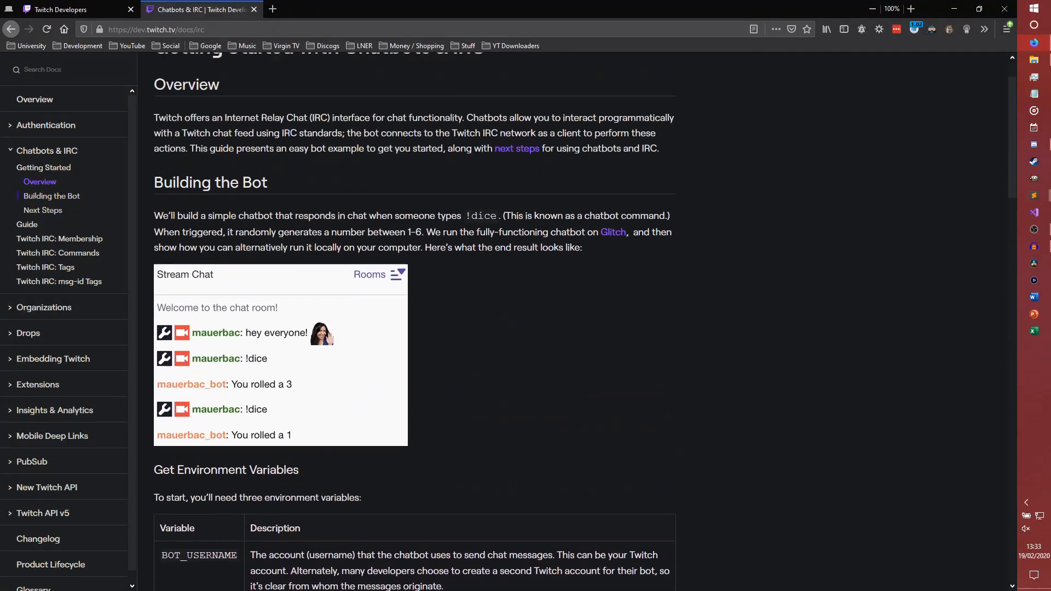
Step: Follow the guide's twitchapps.com/tmi OAUTH_TOKEN link into a new tab
scroll(up, 3)
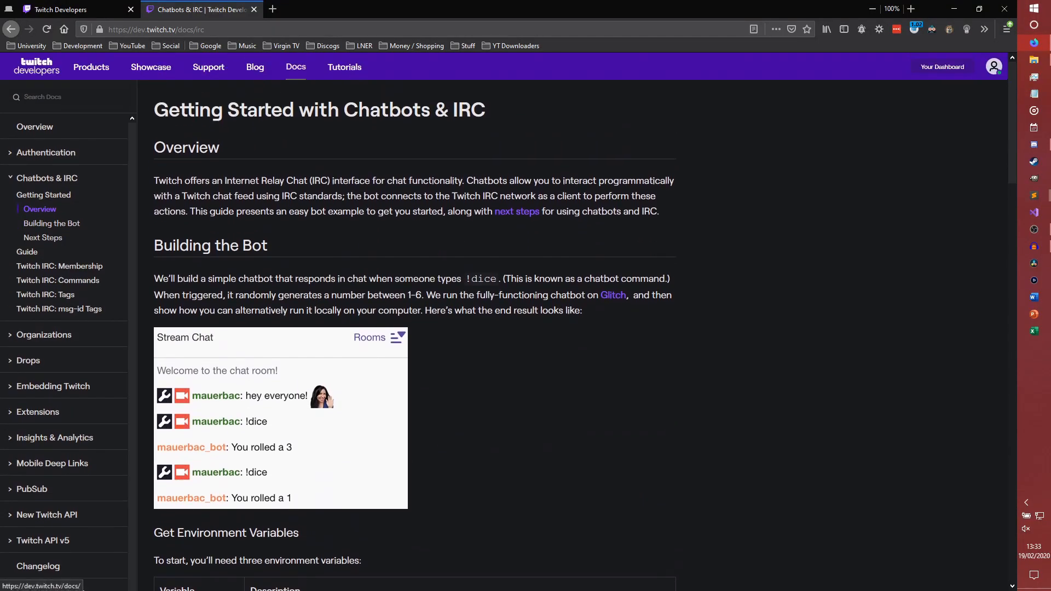
mouse_move(516, 212)
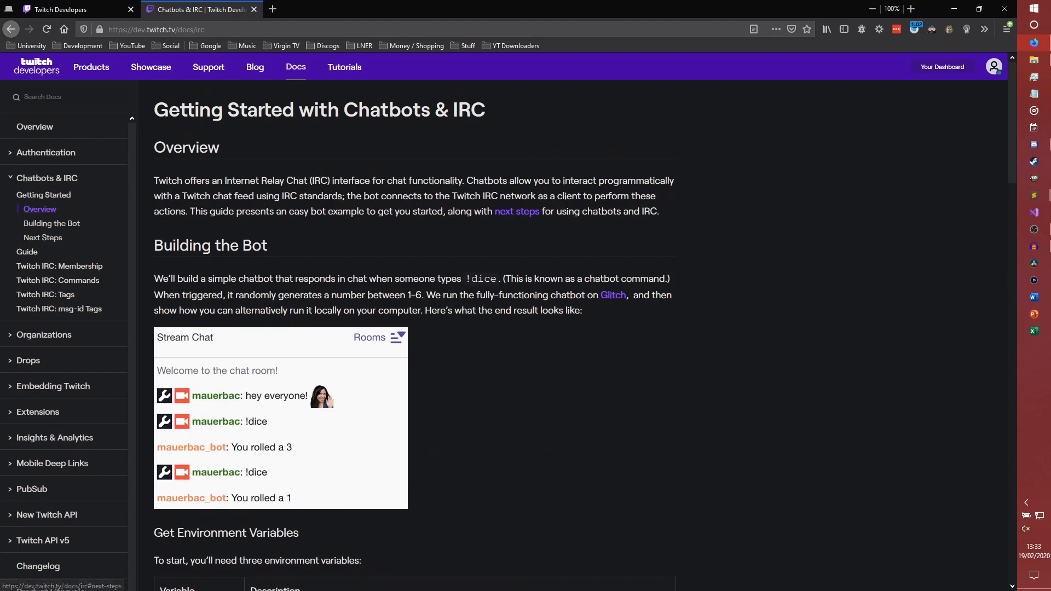
scroll(down, 3)
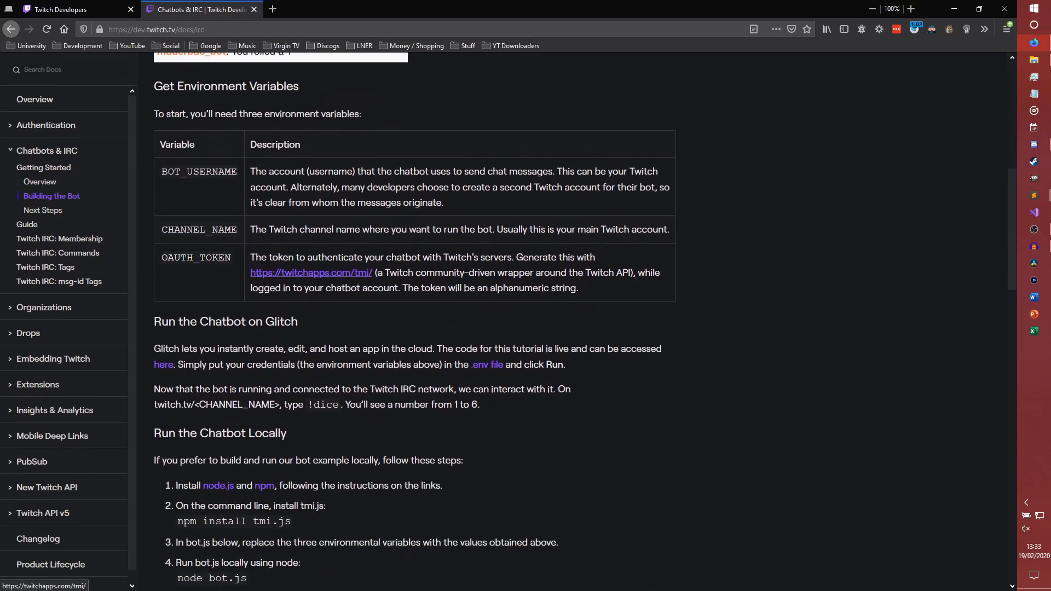
click(310, 272)
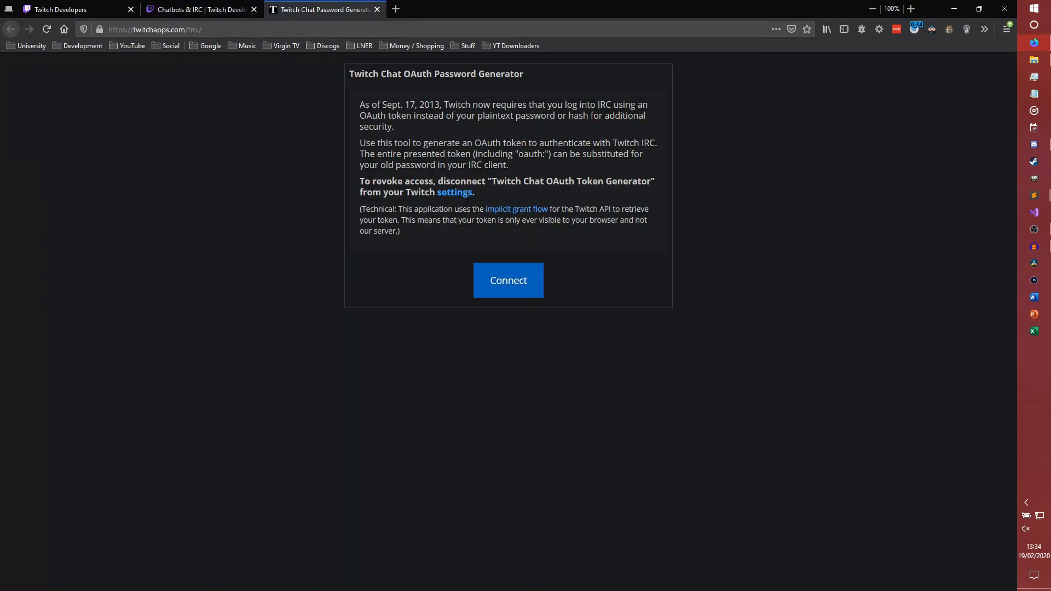
mouse_move(507, 280)
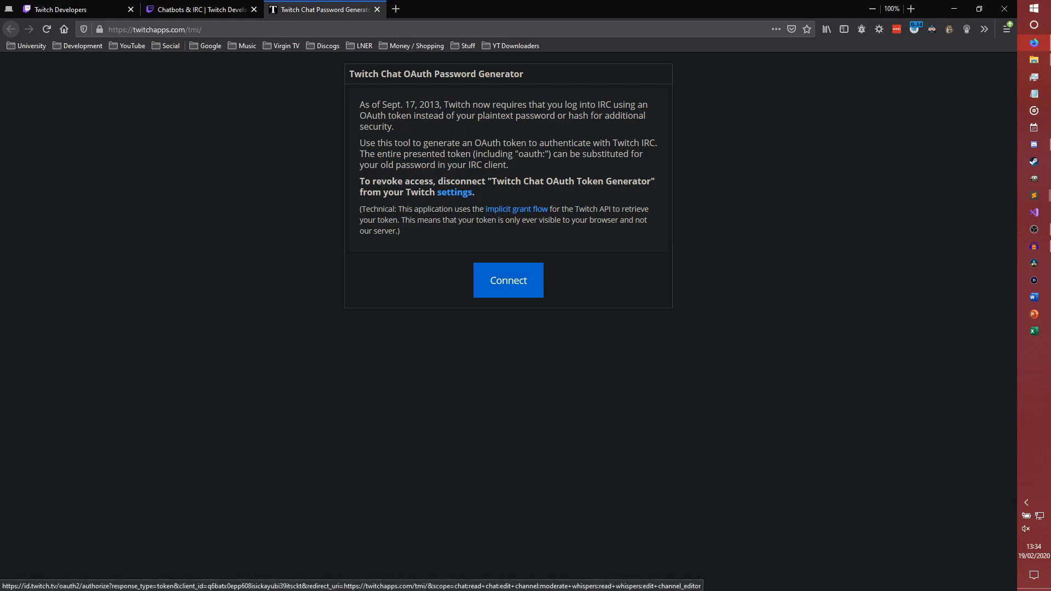
Step: Connect the Twitch account to generate an oauth: chat password
click(507, 280)
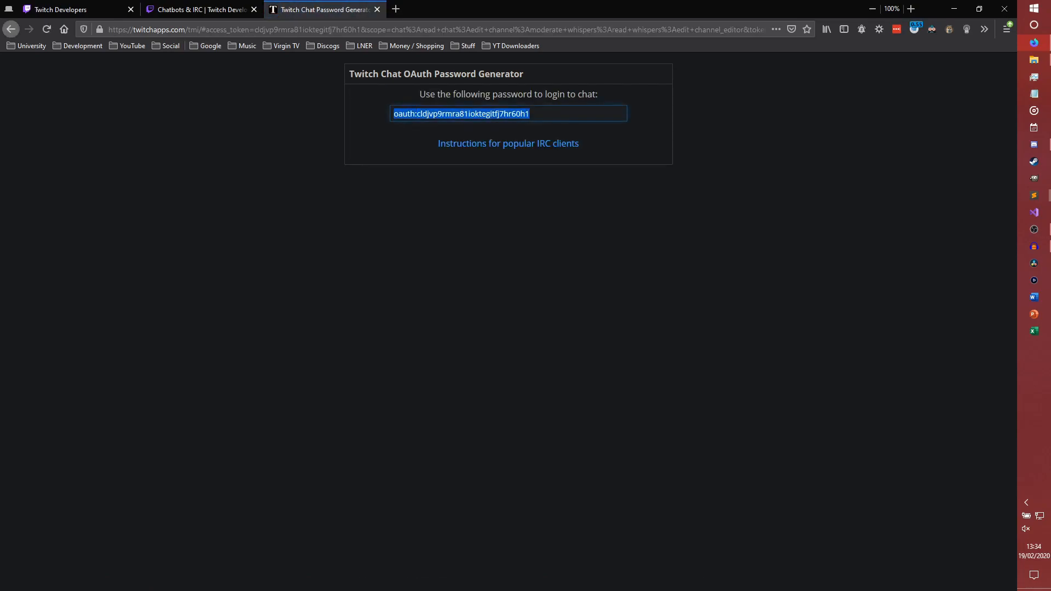
mouse_move(1033, 195)
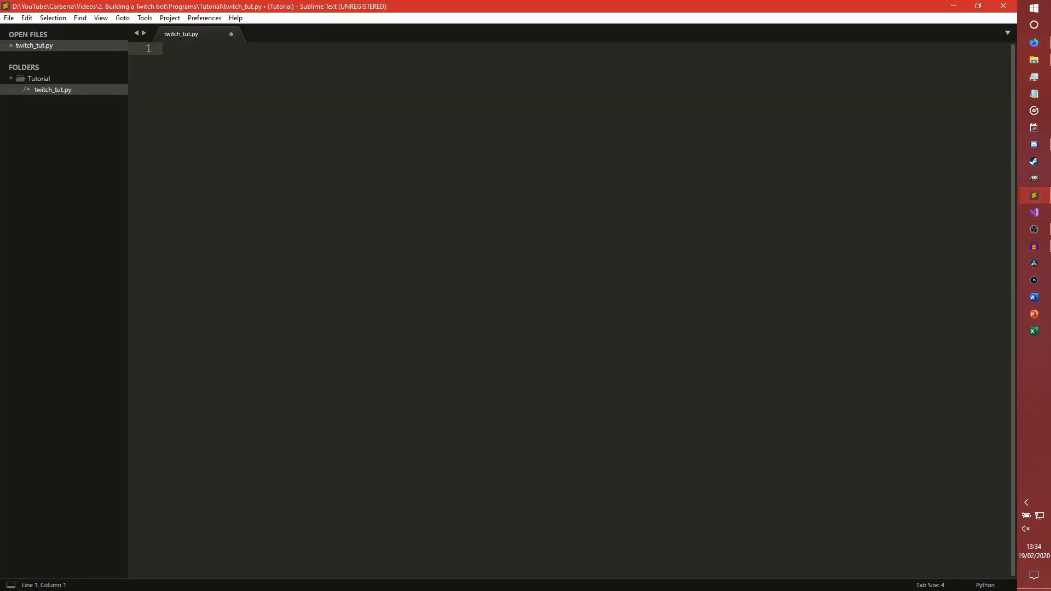
Step: Save a new file as things.txt in a new 'files' folder, then return to Boolassus's page
key(ctrl+n)
text(things)
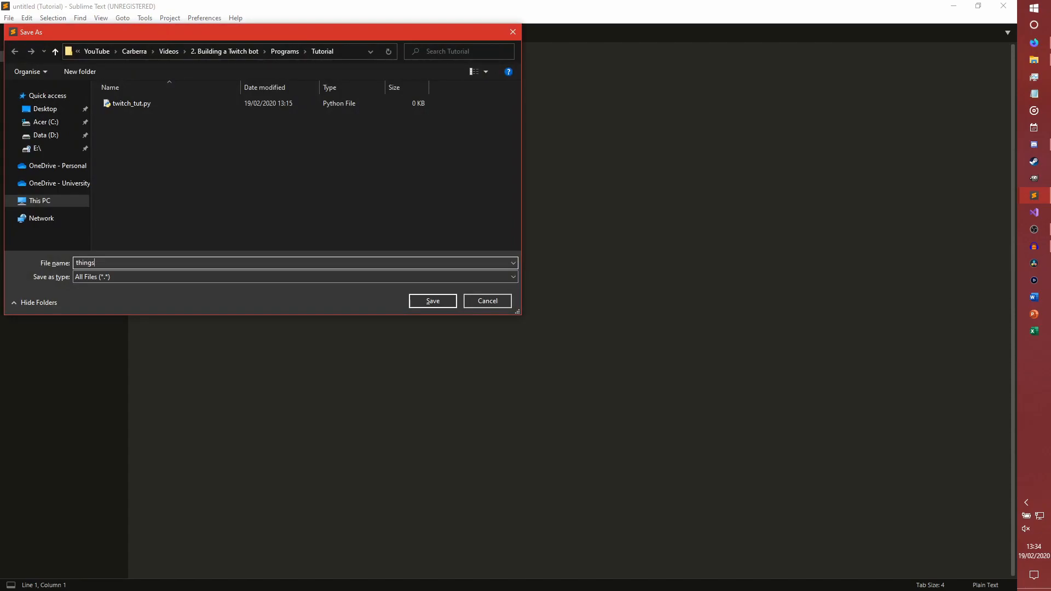
text(.txt)
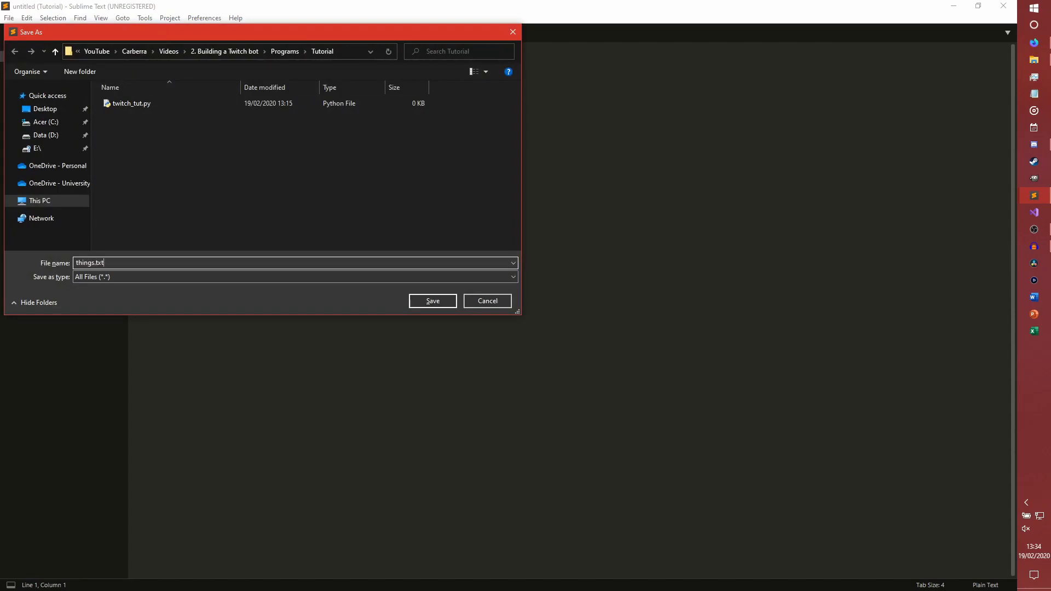
click(79, 72)
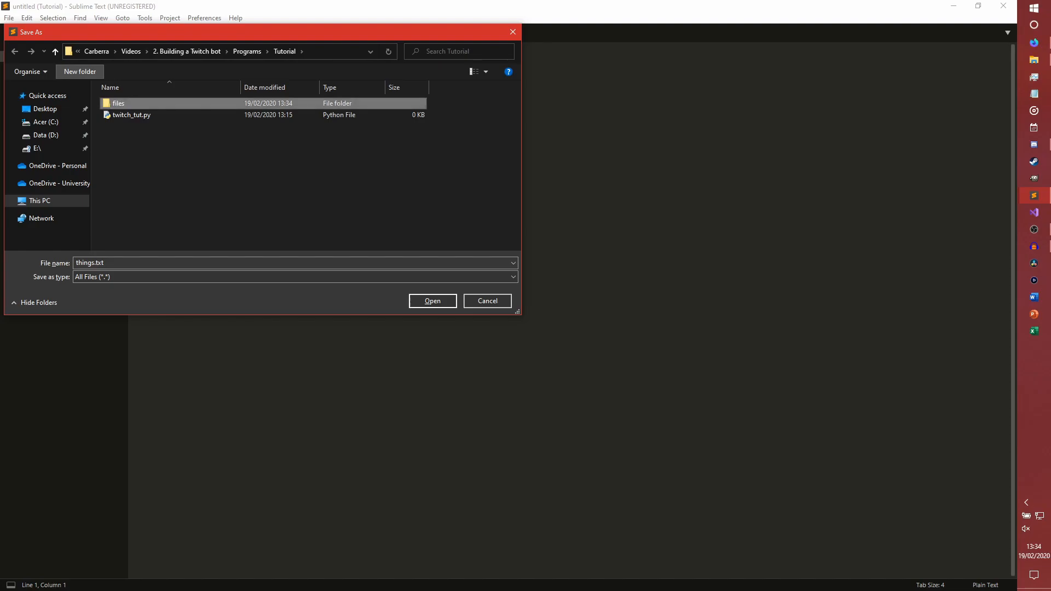
click(432, 300)
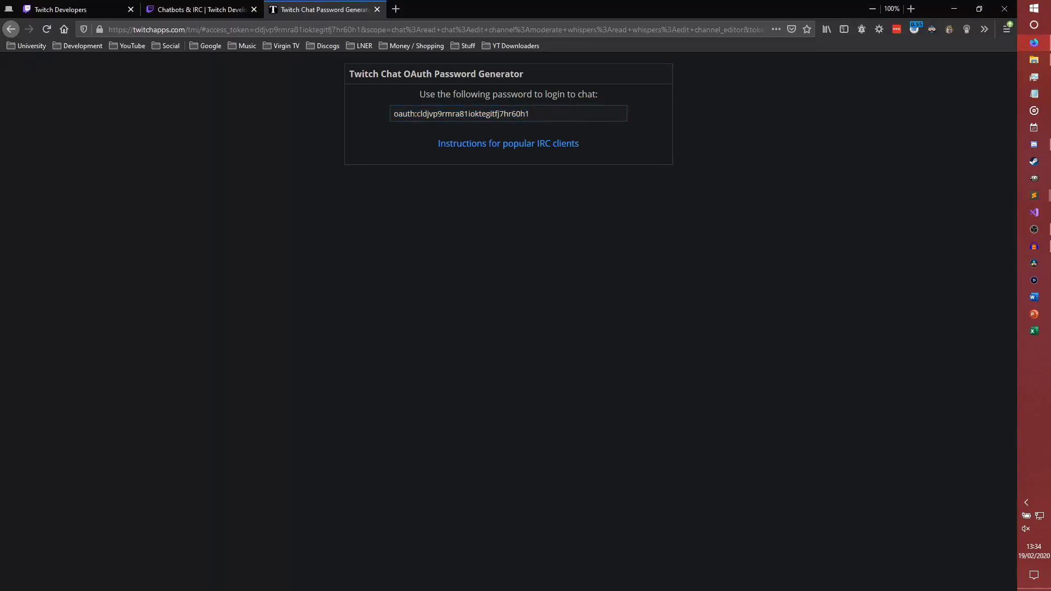
click(377, 9)
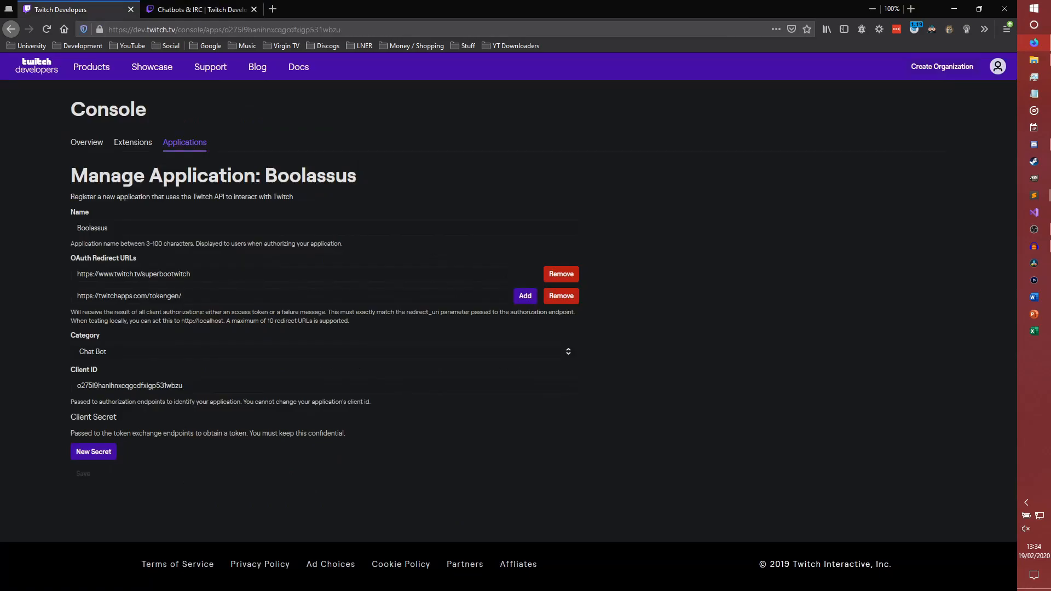